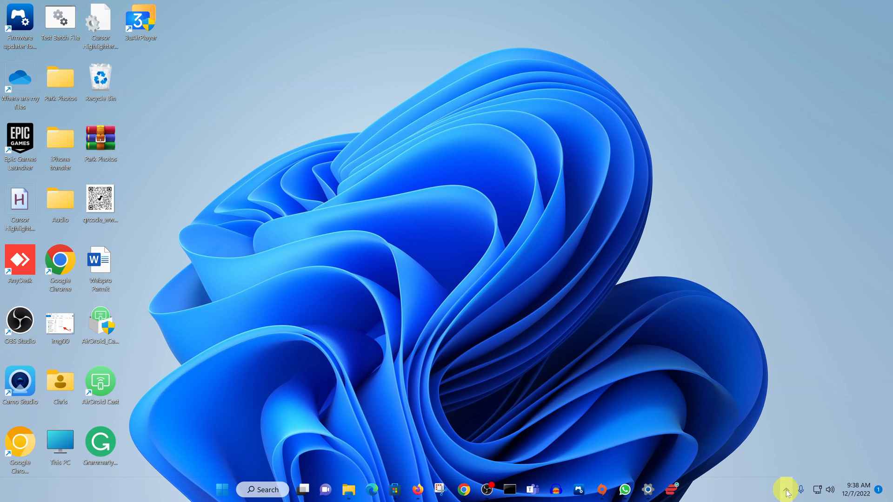
Step: Expand, collapse and re-expand the hidden notification-area icons to check for Bluetooth
left_click(785, 489)
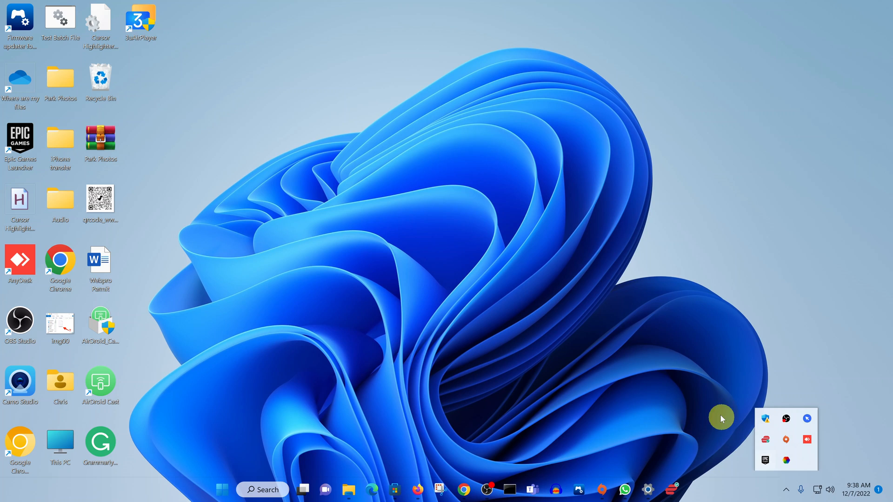
mouse_move(781, 489)
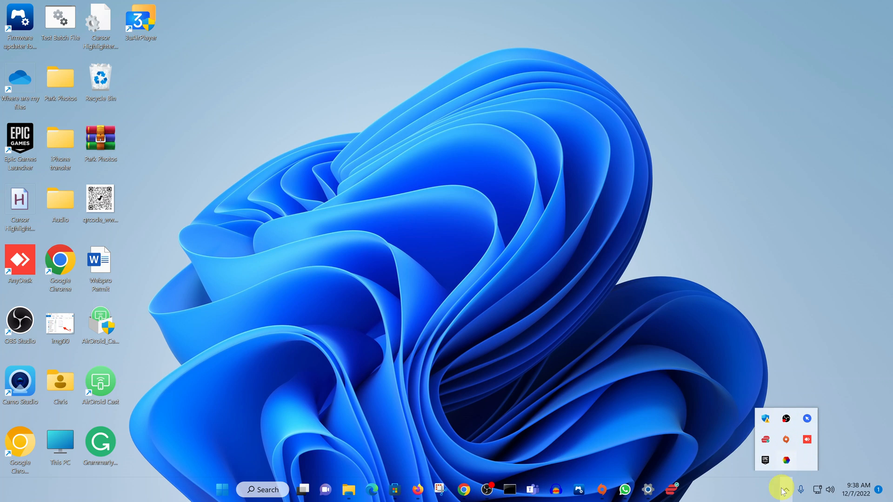
mouse_move(786, 490)
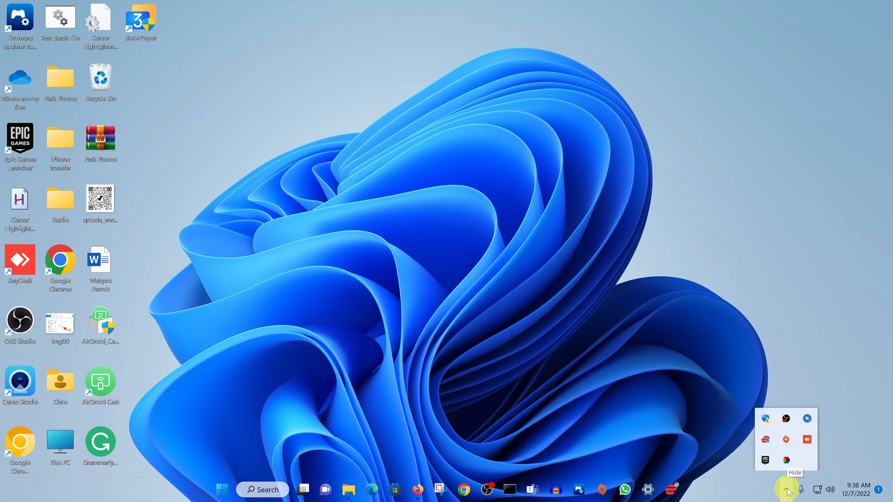
left_click(786, 490)
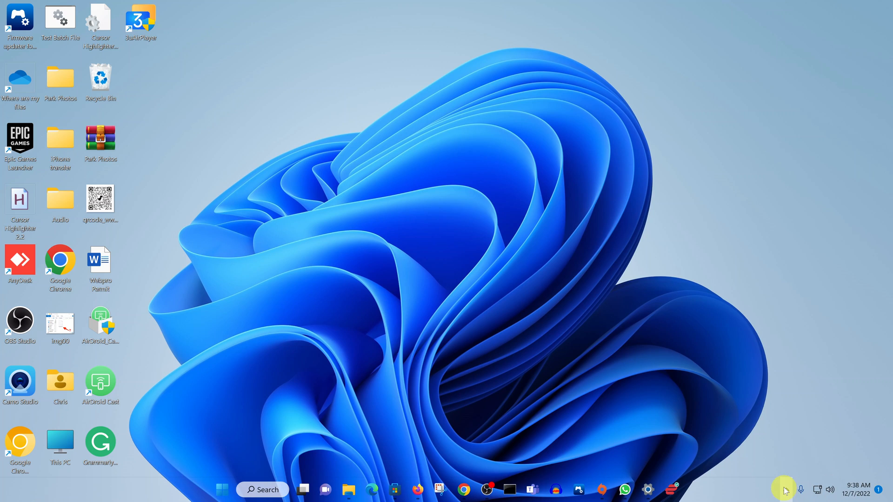
mouse_move(786, 490)
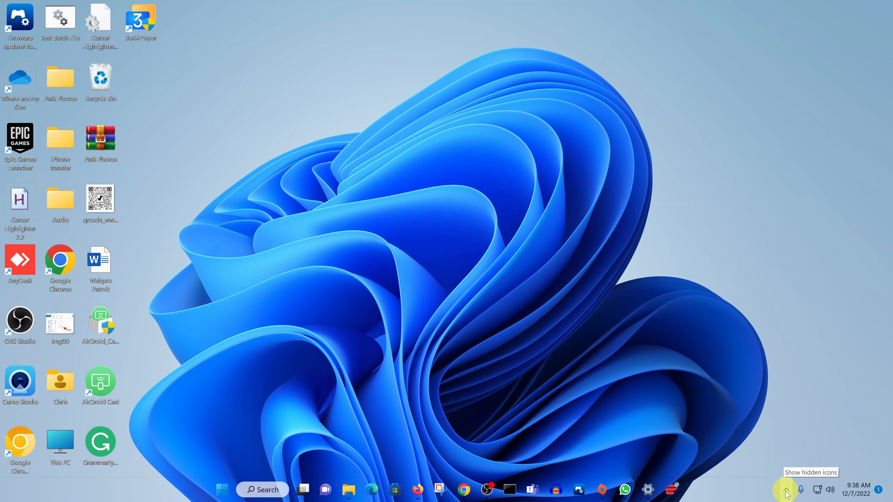
left_click(786, 490)
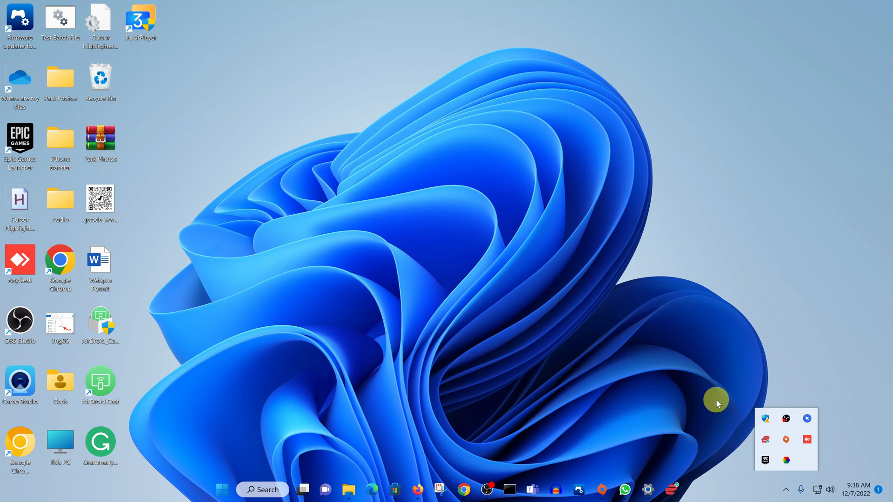
mouse_move(767, 432)
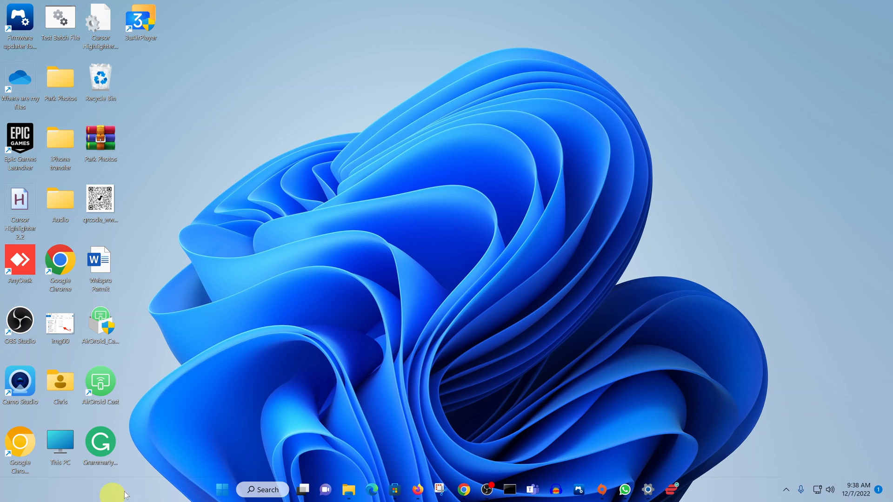
Step: Open Settings and turn Bluetooth off, then on again
left_click(221, 490)
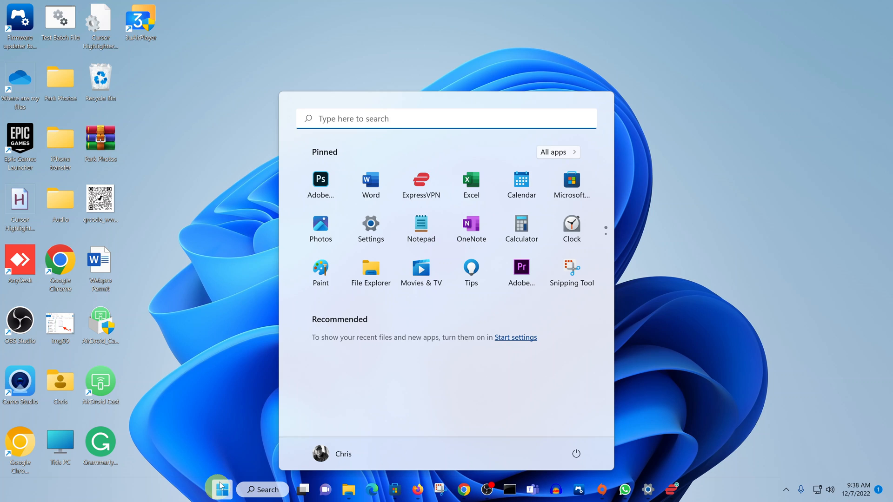
left_click(370, 229)
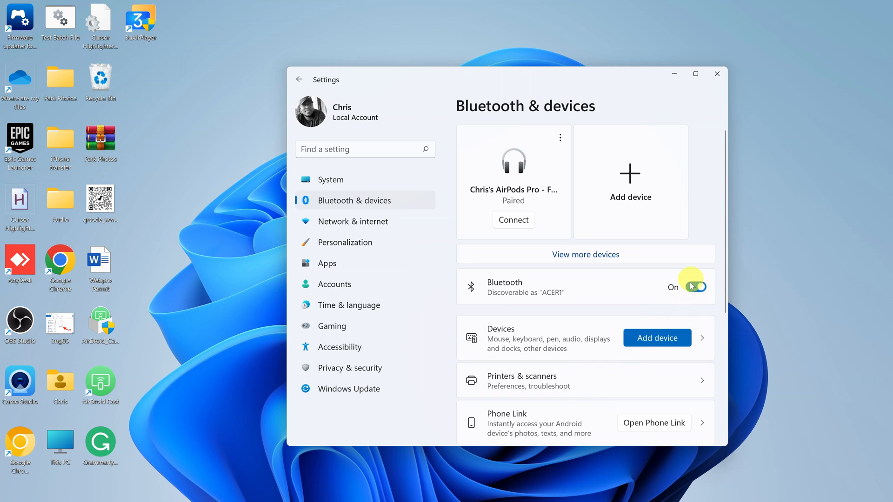
left_click(695, 287)
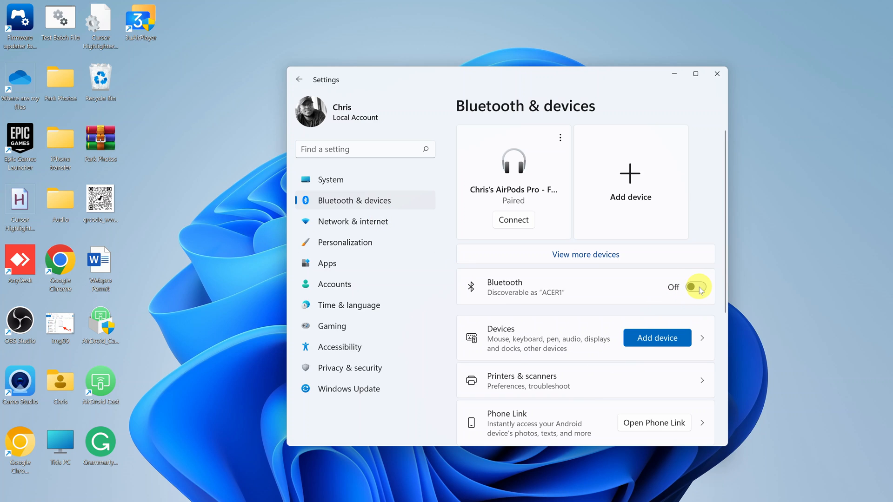
left_click(697, 286)
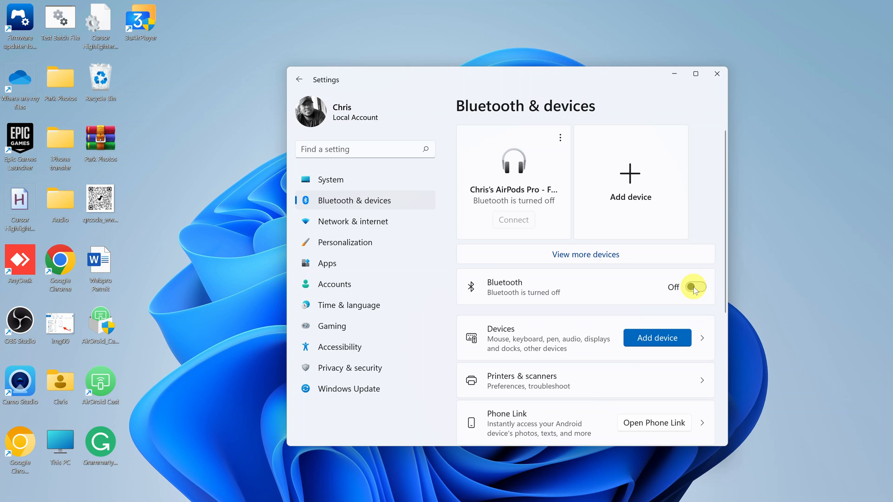
left_click(694, 287)
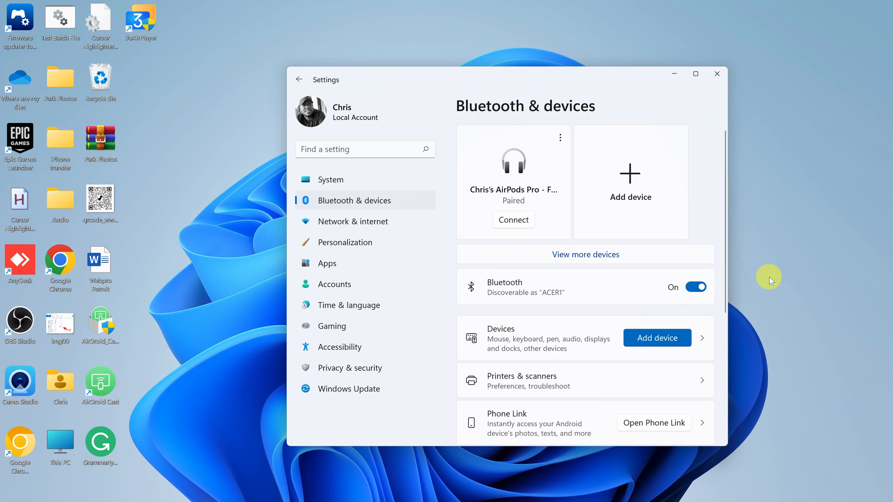
mouse_move(666, 294)
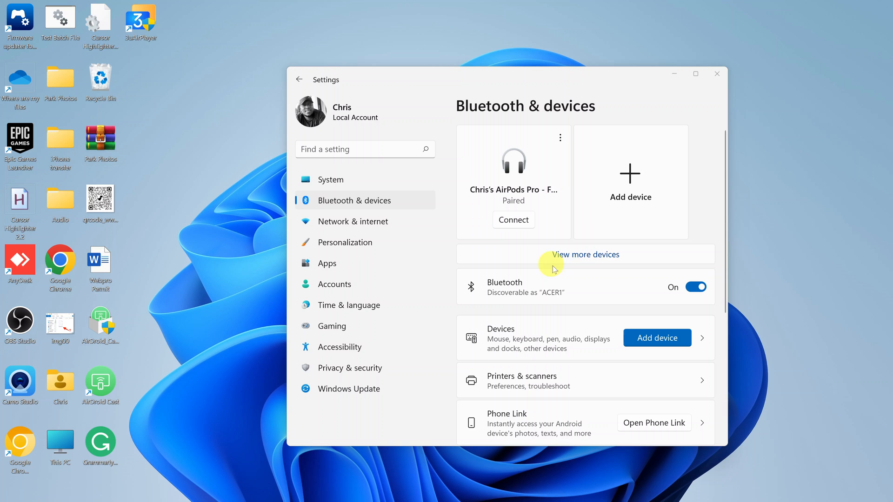
mouse_move(646, 257)
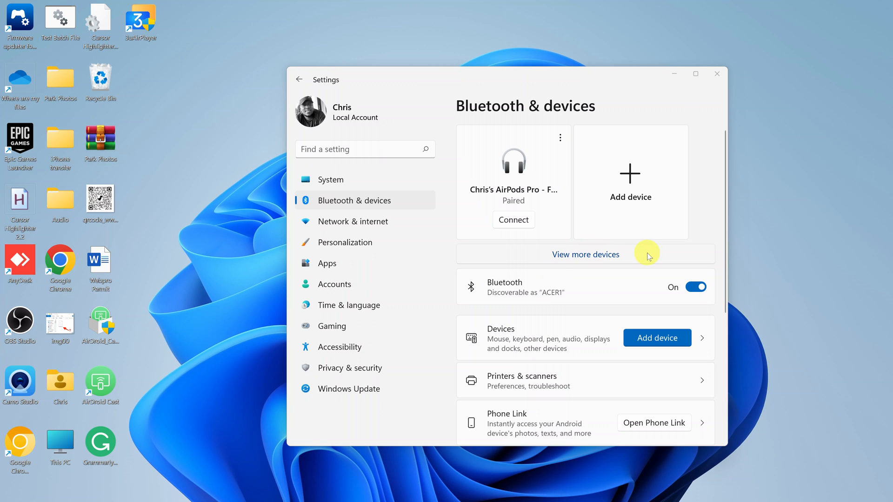
Step: View the full devices list and scroll down to Related settings
left_click(585, 253)
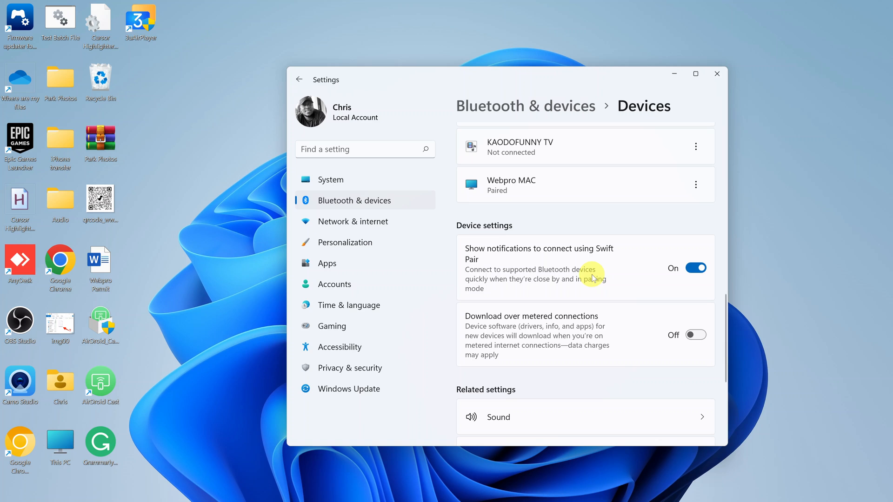
scroll("down", 3)
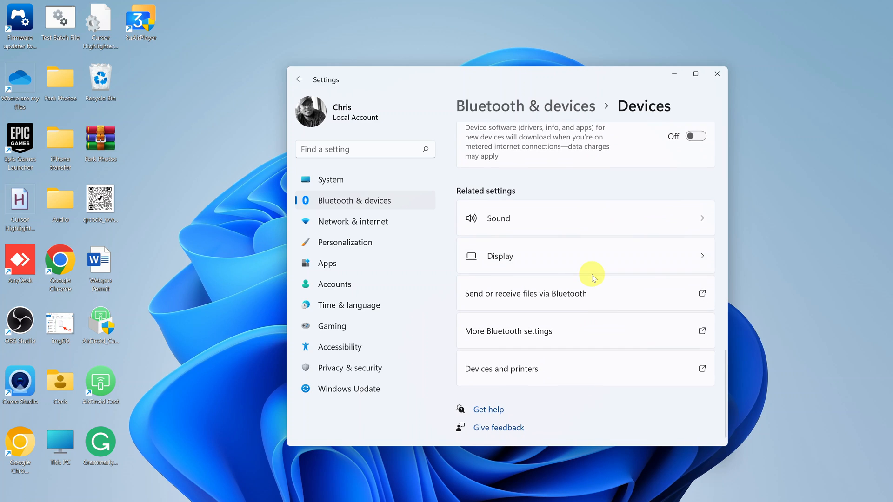
mouse_move(514, 302)
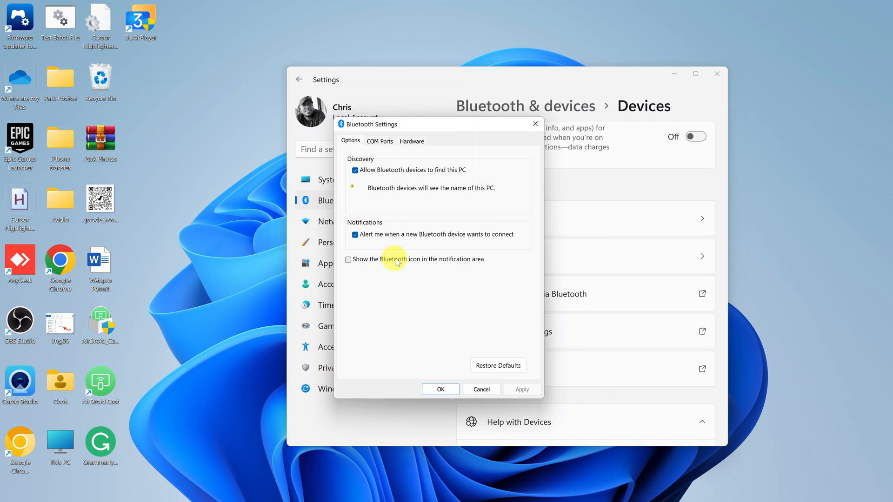
mouse_move(484, 263)
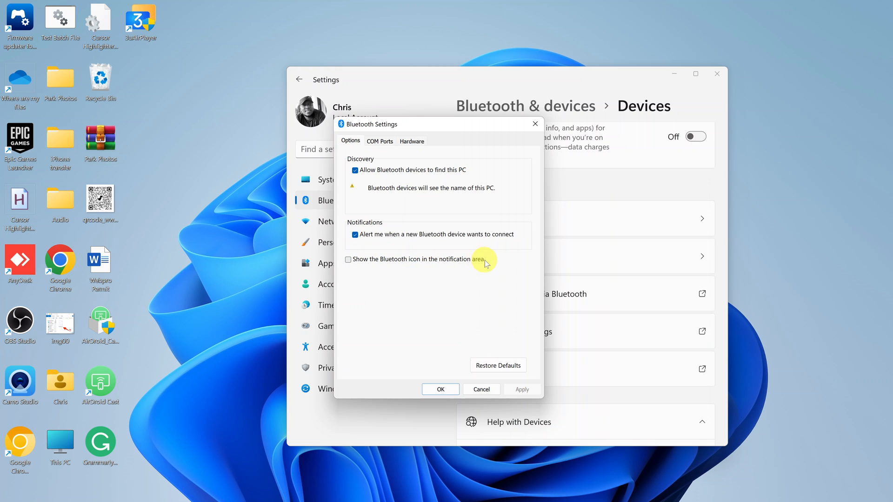
mouse_move(350, 261)
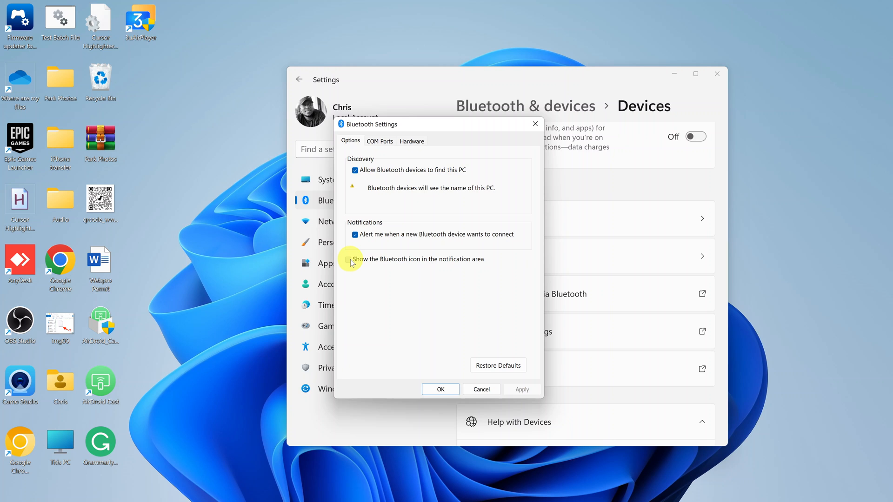
Step: Check 'Show the Bluetooth icon in the notification area' and confirm with OK
left_click(355, 259)
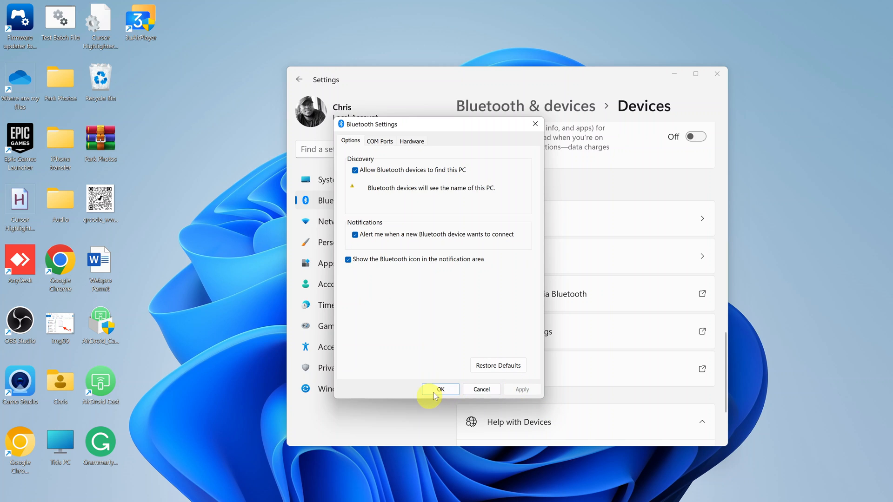
left_click(440, 389)
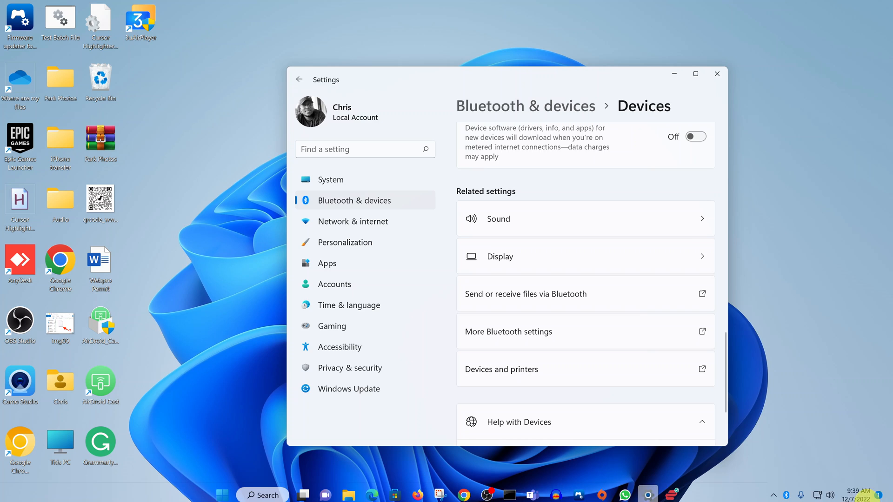
mouse_move(786, 490)
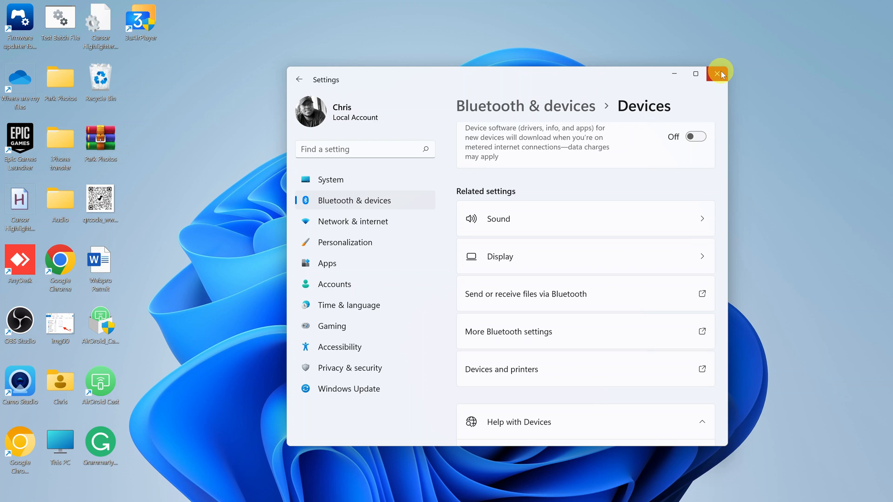
Step: Close Settings and search Start for 'service'
left_click(720, 74)
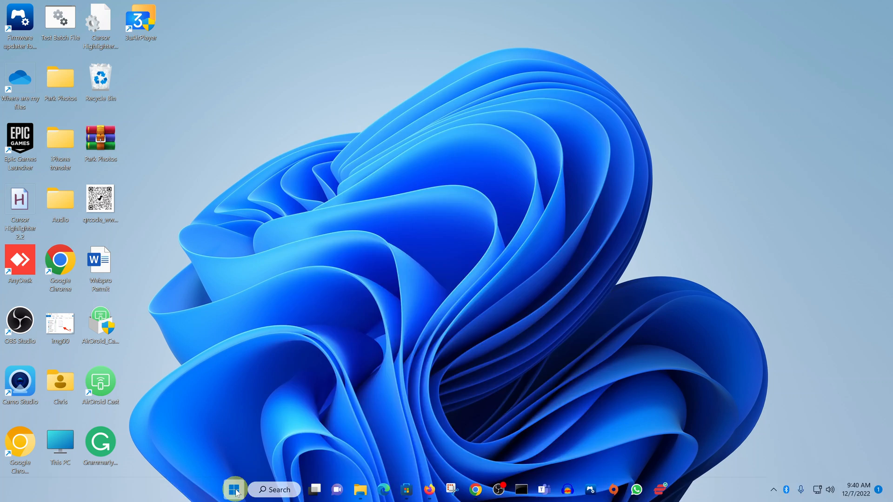
left_click(234, 490)
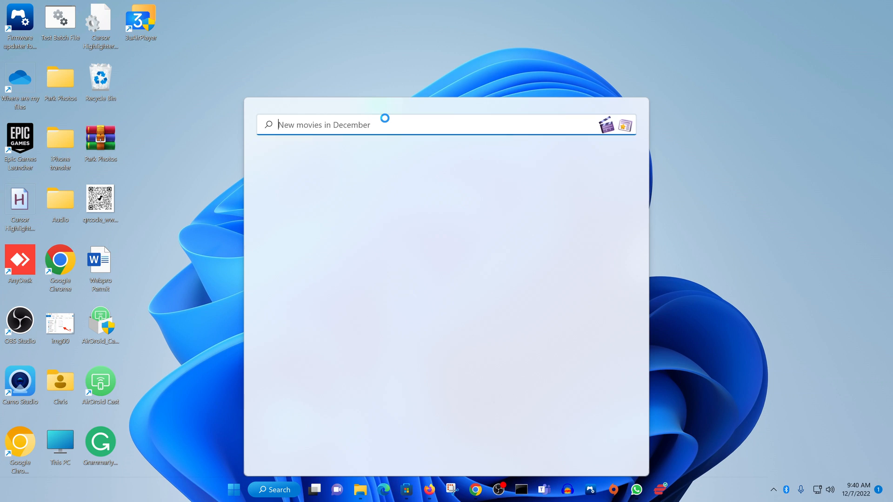
type("service")
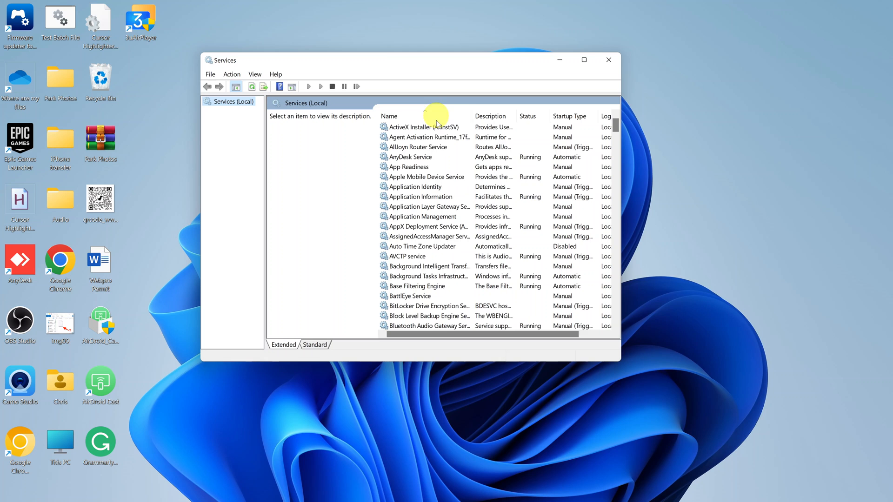
Step: Find Bluetooth Support Service in the list and open its Properties dialog
scroll("down", 3)
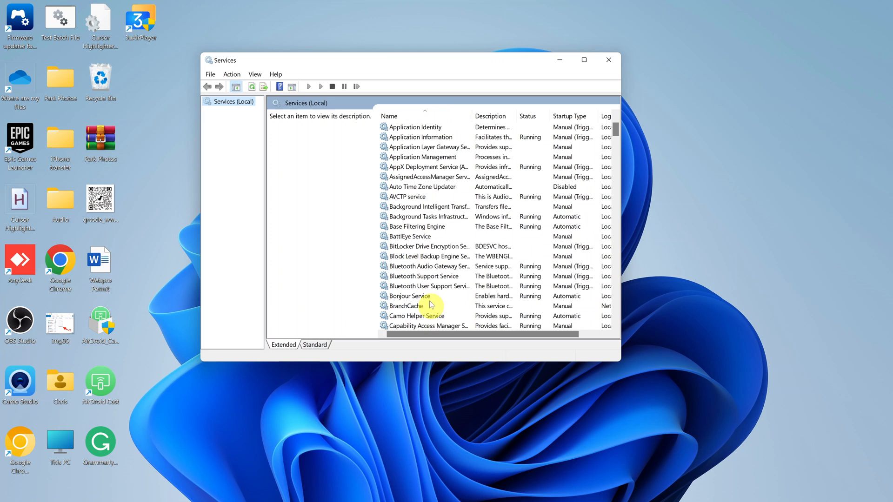
left_click(423, 276)
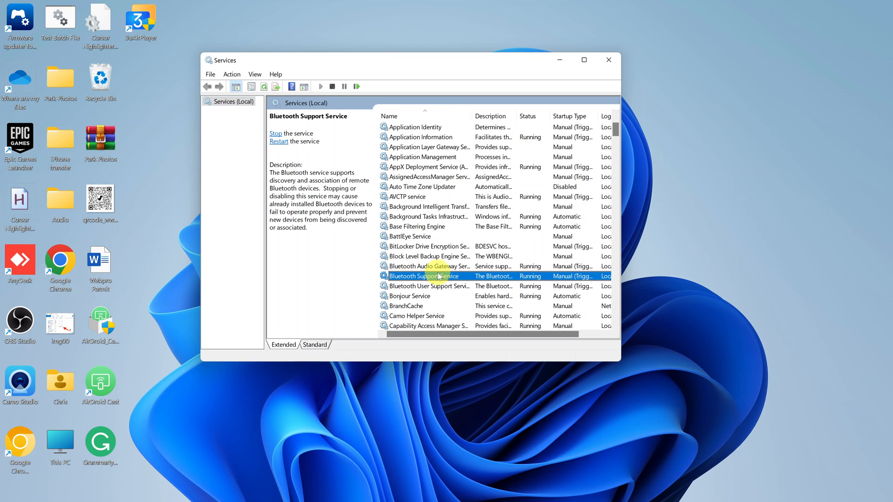
double_click(421, 276)
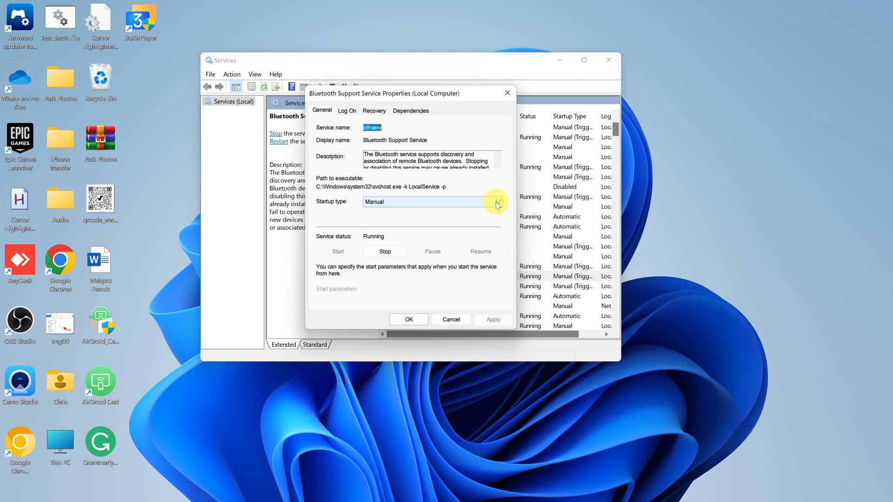
Step: Choose Manual as the Bluetooth Support Service startup type
left_click(496, 202)
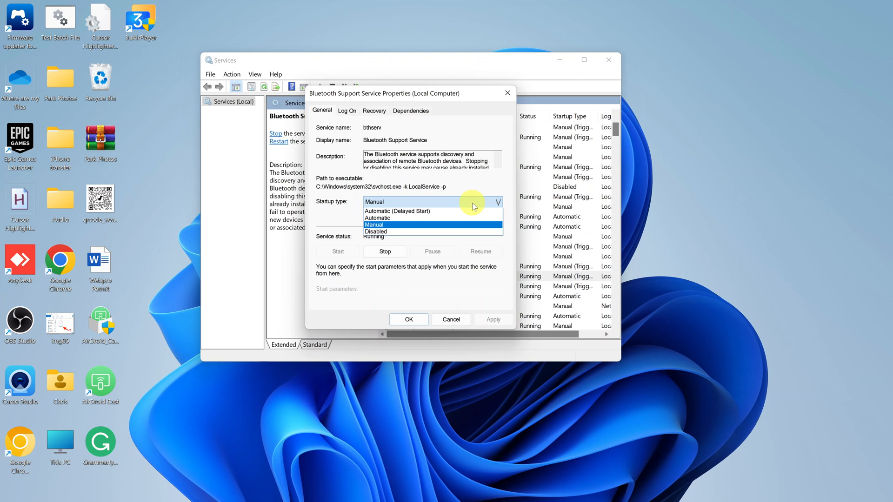
left_click(374, 224)
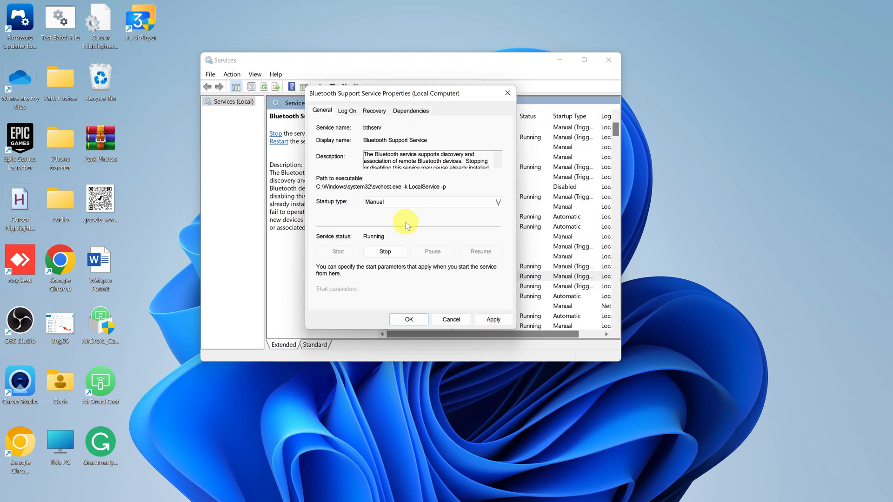
mouse_move(317, 243)
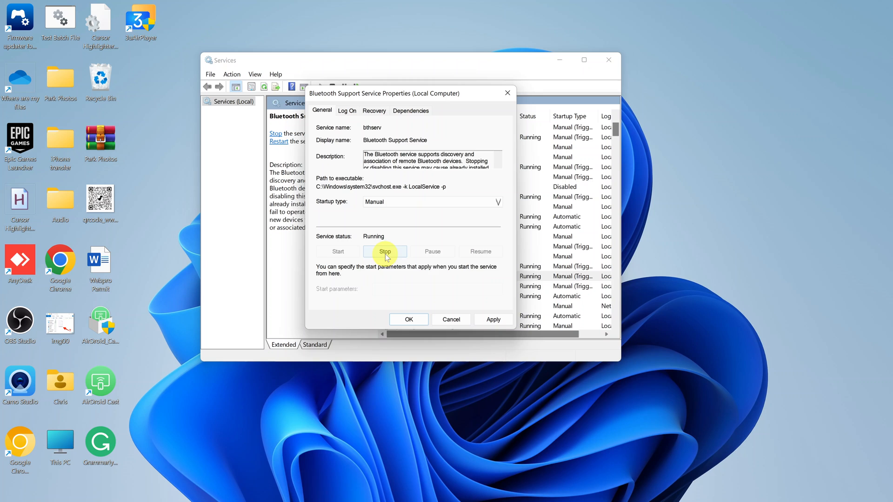
Step: Stop Bluetooth Support Service and its dependent user service, then start it again
left_click(385, 252)
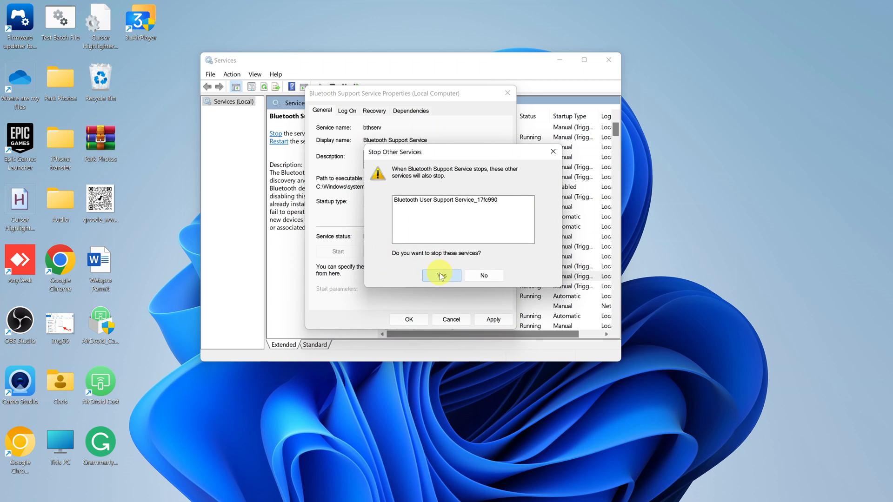
left_click(441, 275)
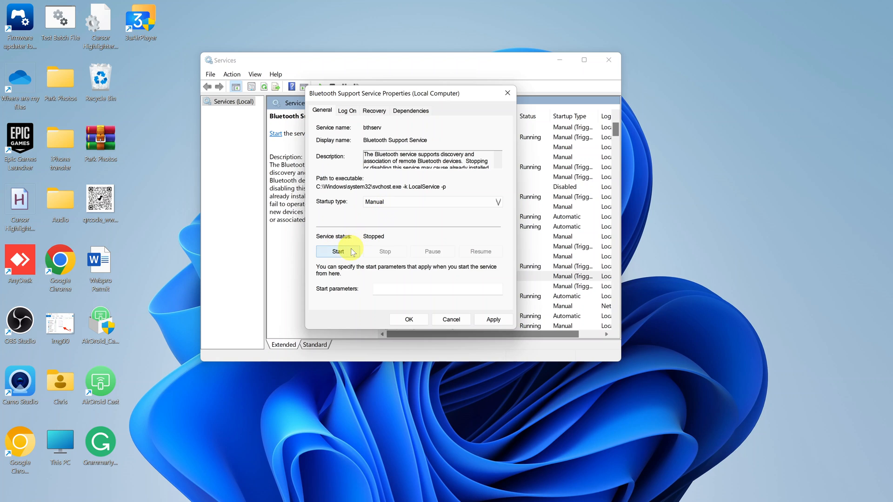
left_click(337, 251)
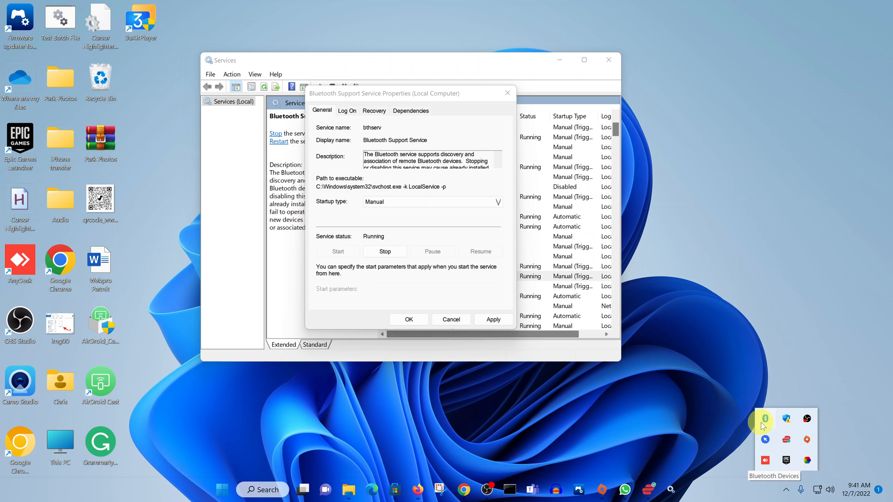
mouse_move(704, 352)
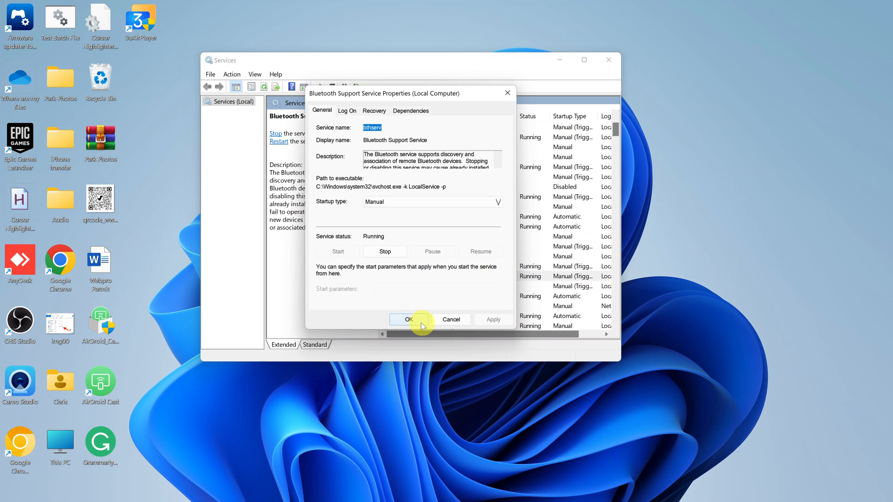
Step: Confirm the Bluetooth Support Service properties with OK
left_click(409, 319)
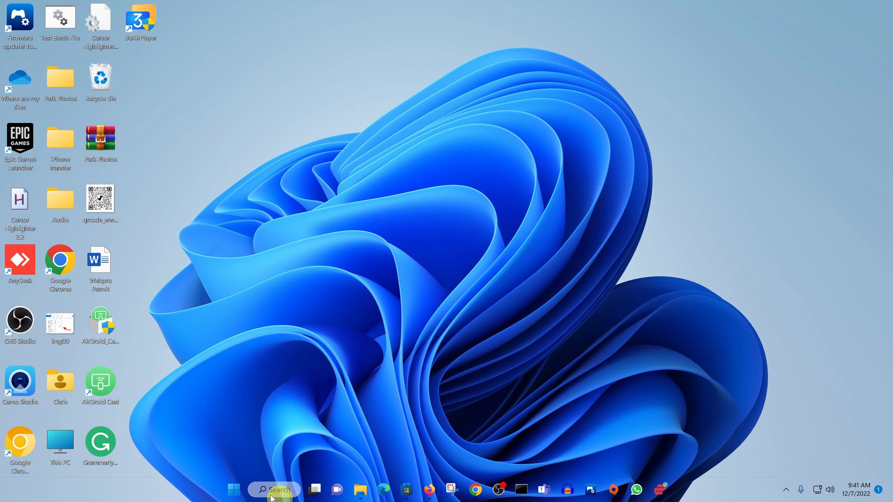
Step: Search for 'device manager' and open the Device Manager best match
left_click(233, 490)
type("device manager")
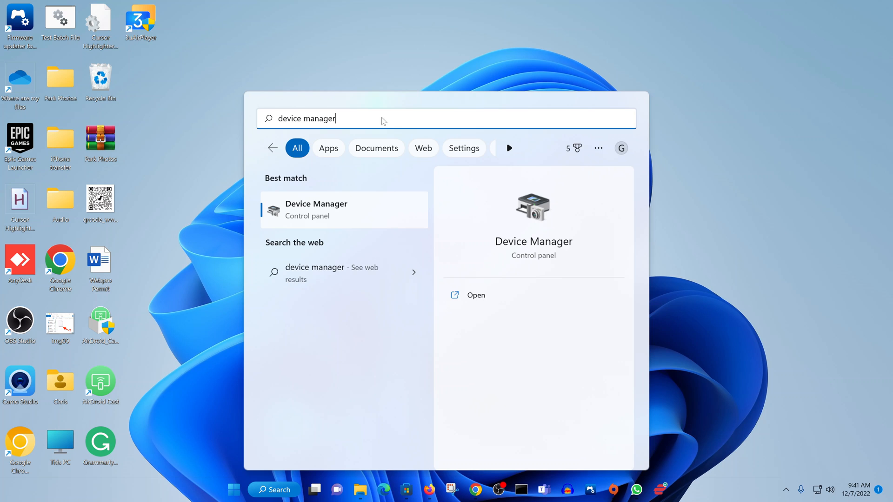
left_click(336, 206)
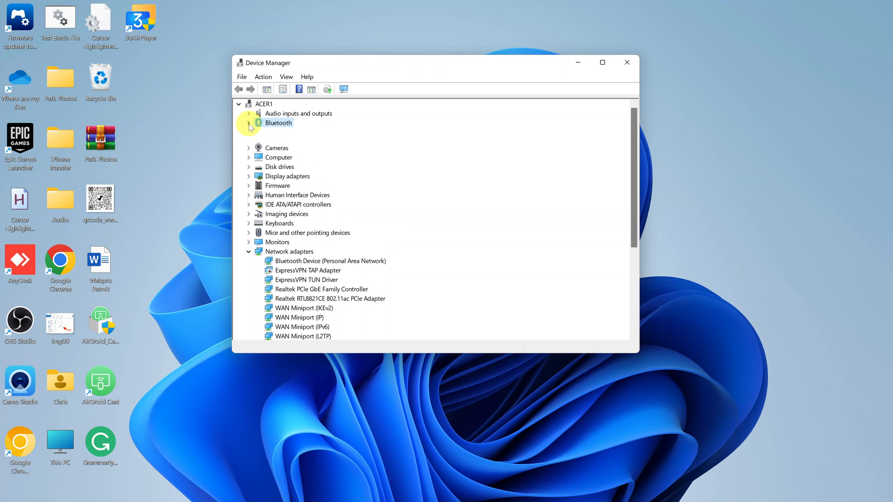
Step: Expand Bluetooth to show the paired devices and Realtek Bluetooth 4.2 adapter
left_click(248, 123)
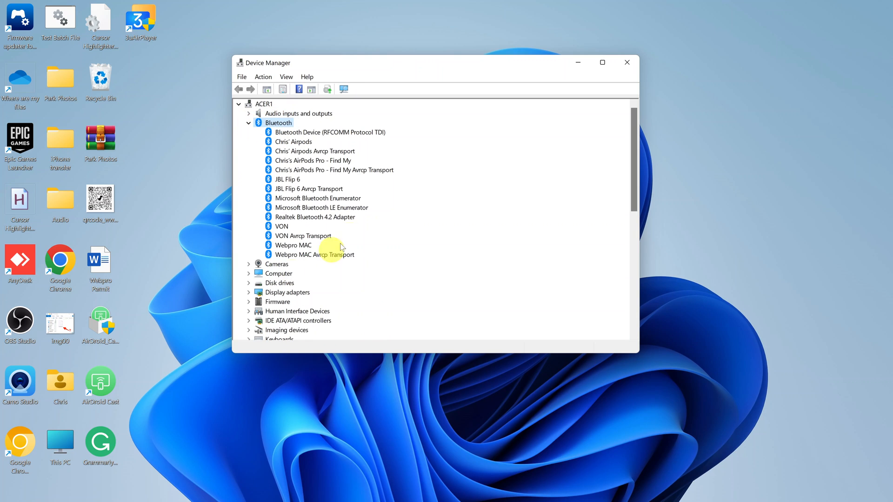
mouse_move(336, 203)
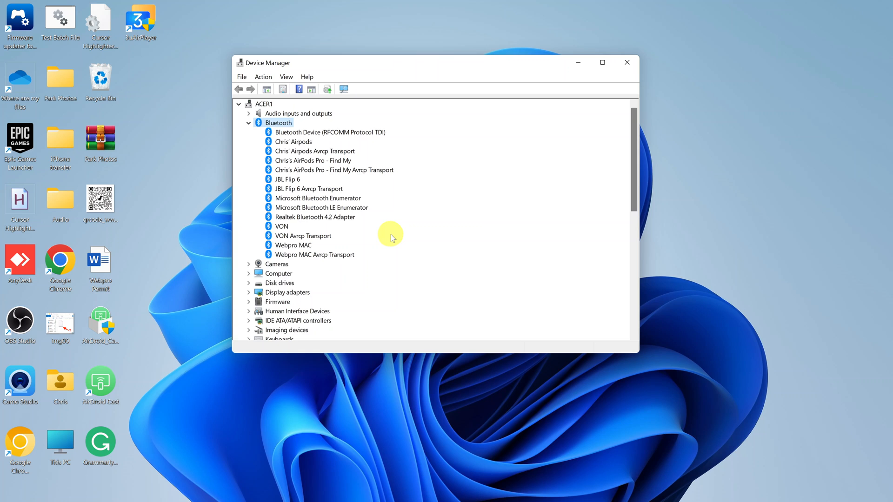
left_click(282, 226)
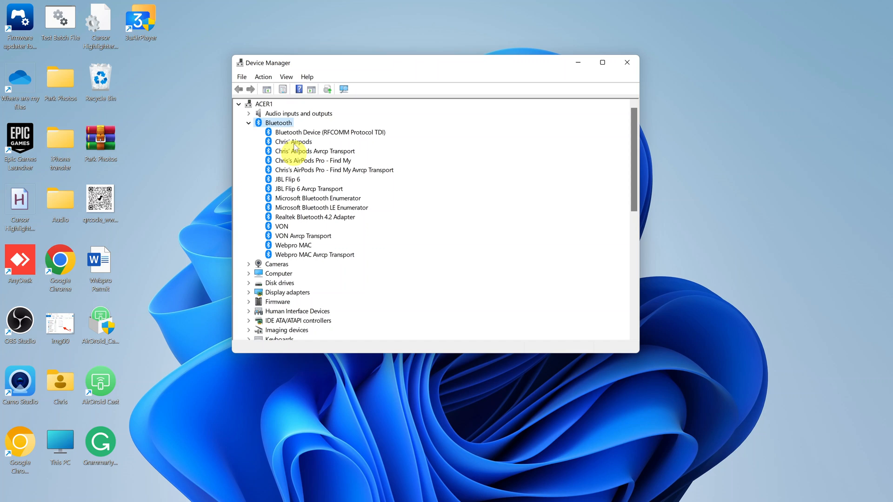
mouse_move(306, 254)
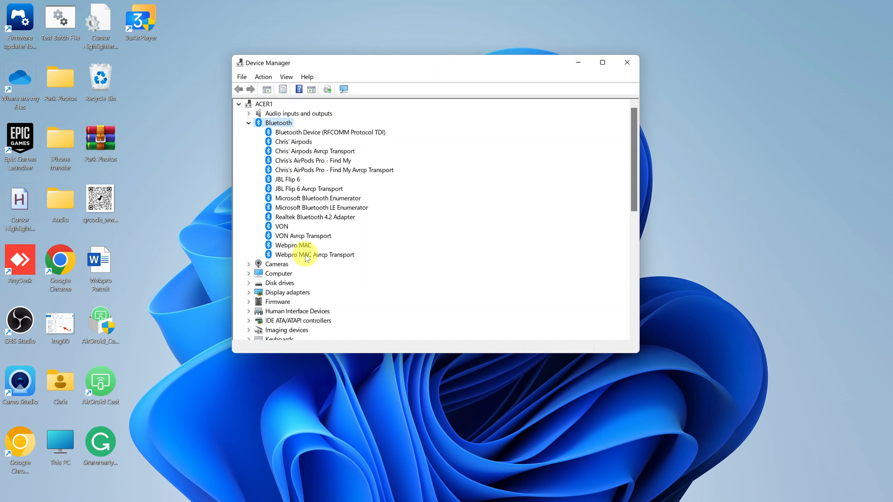
mouse_move(310, 219)
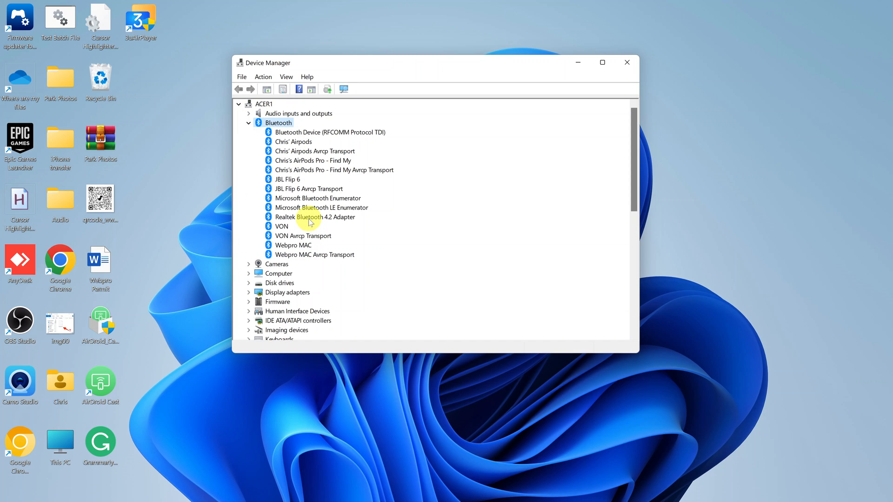
left_click(314, 218)
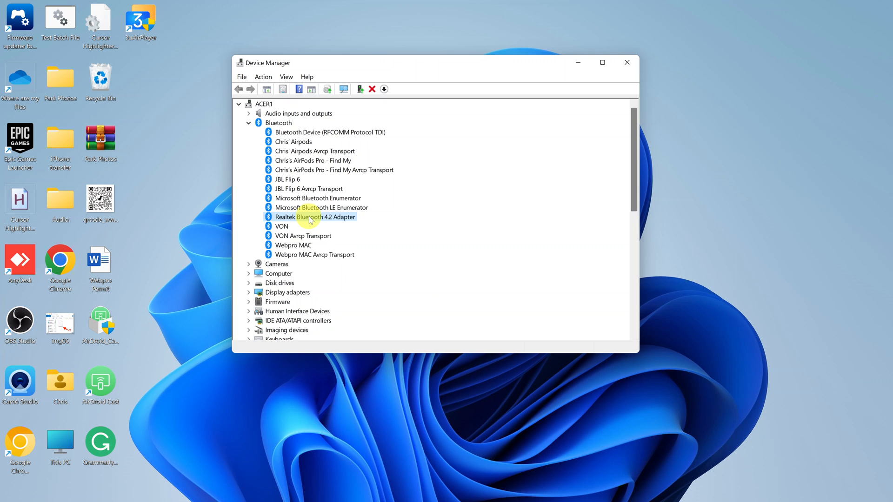
right_click(315, 217)
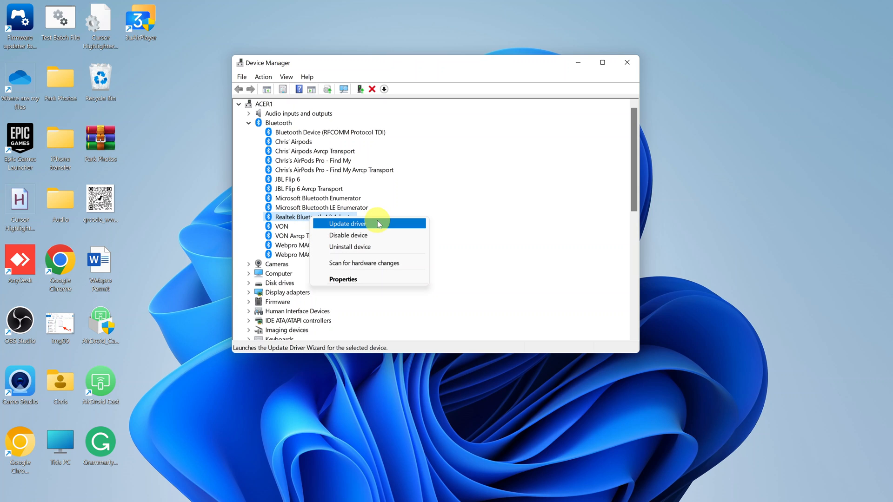
left_click(347, 223)
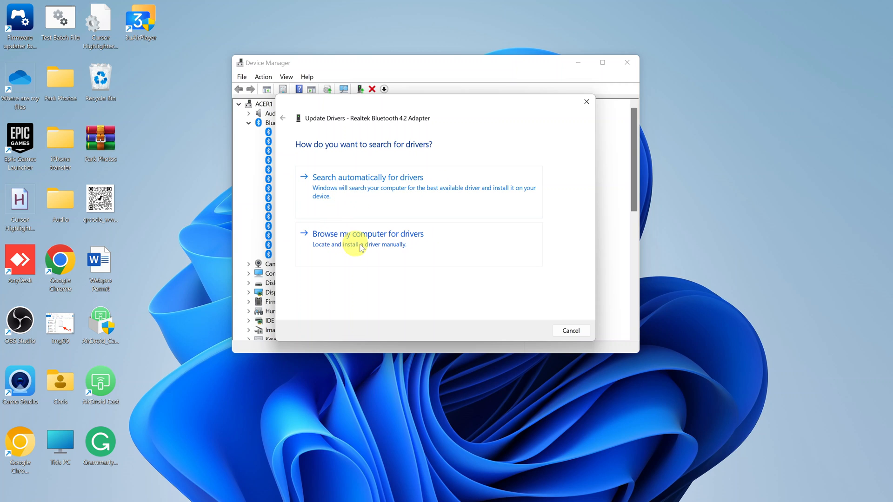
mouse_move(362, 264)
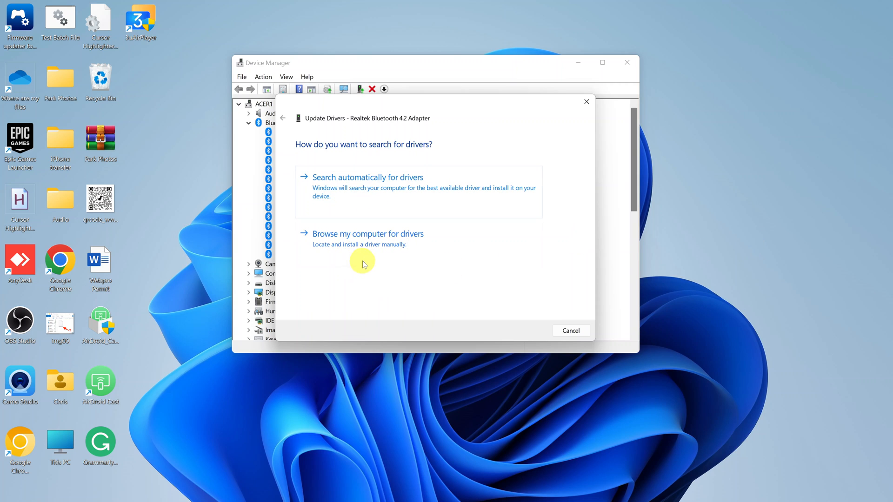
mouse_move(408, 249)
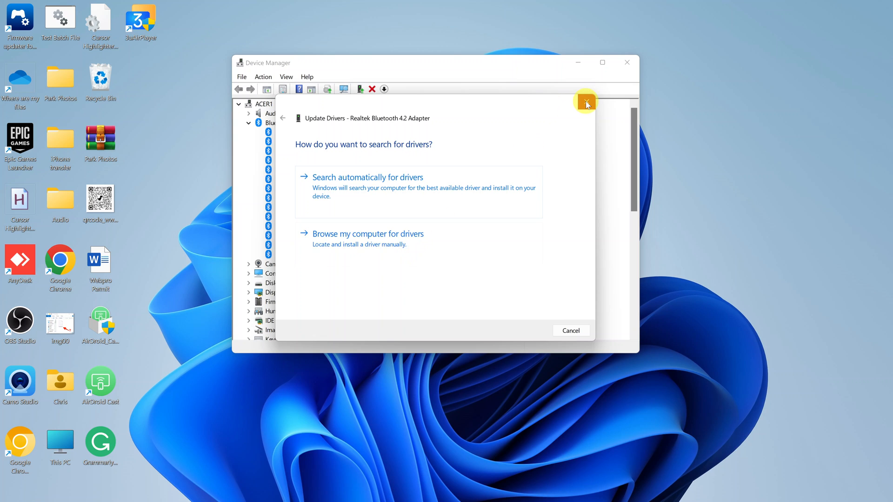
left_click(586, 102)
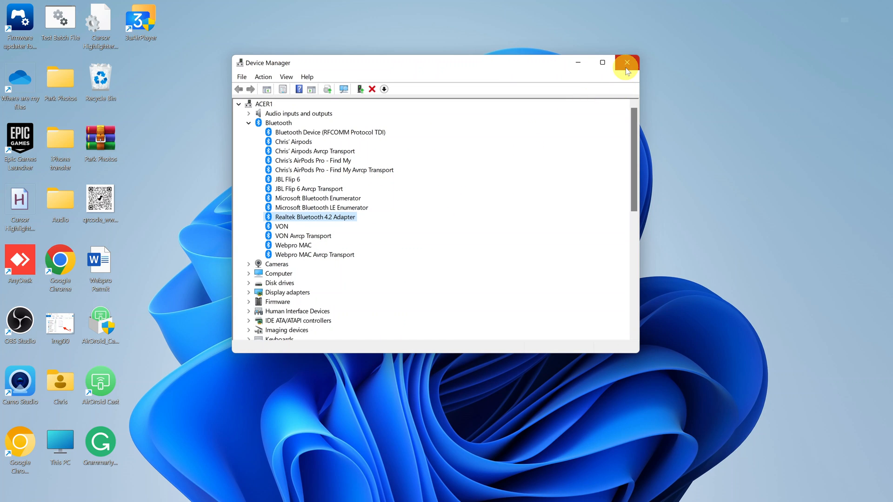
mouse_move(352, 193)
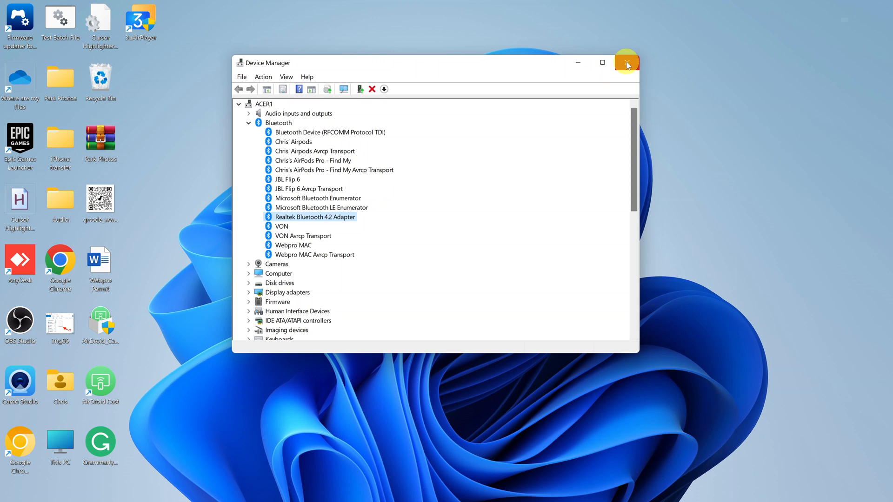
Step: Close Device Manager, leaving only the Windows 11 desktop on screen
left_click(626, 63)
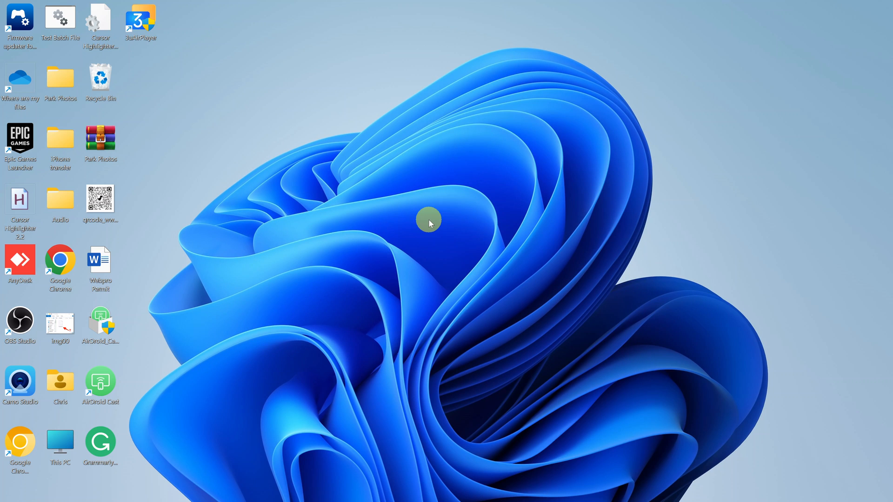